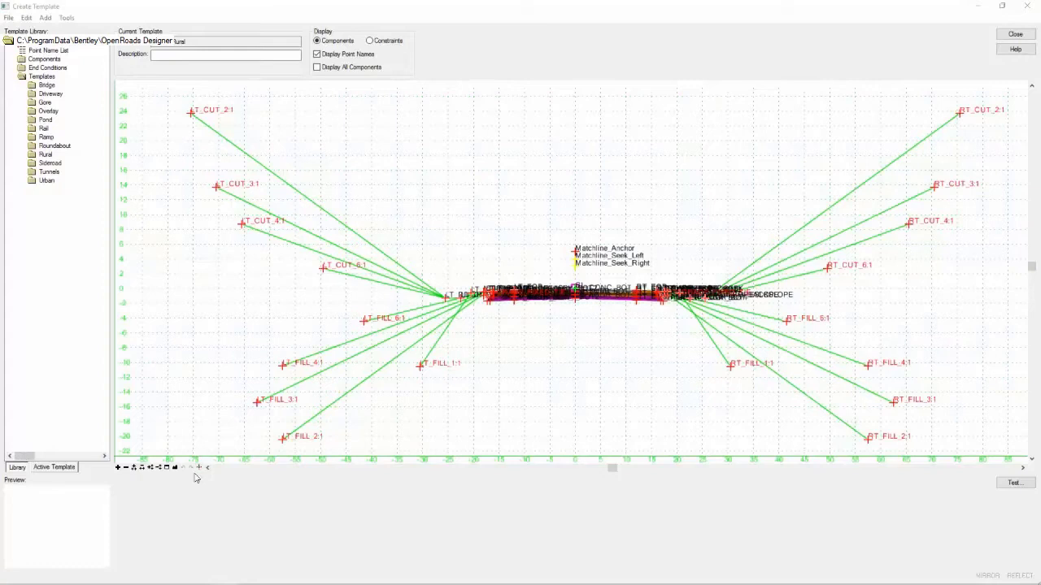
pyautogui.moveTo(198, 468)
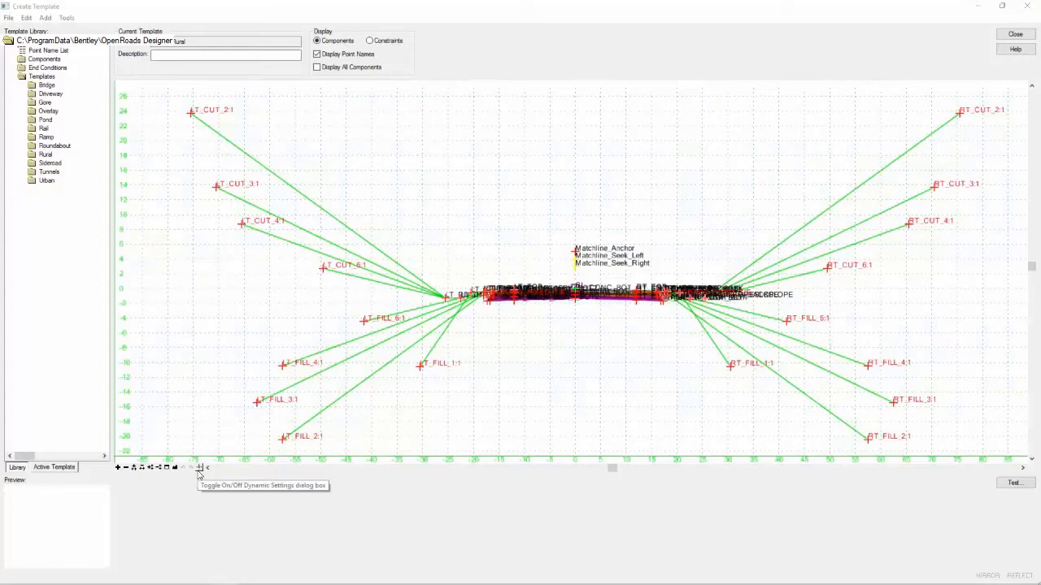
# Step: Bring up the Dynamic Settings panel and set the X and Y step increments to 0.100
pyautogui.click(198, 468)
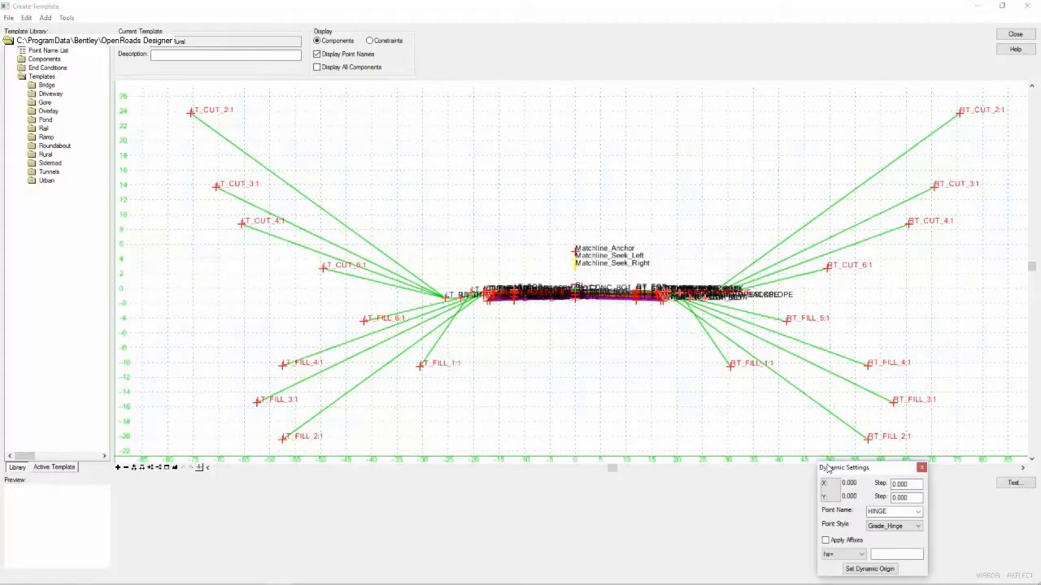
pyautogui.moveTo(843, 468); pyautogui.dragTo(837, 397)
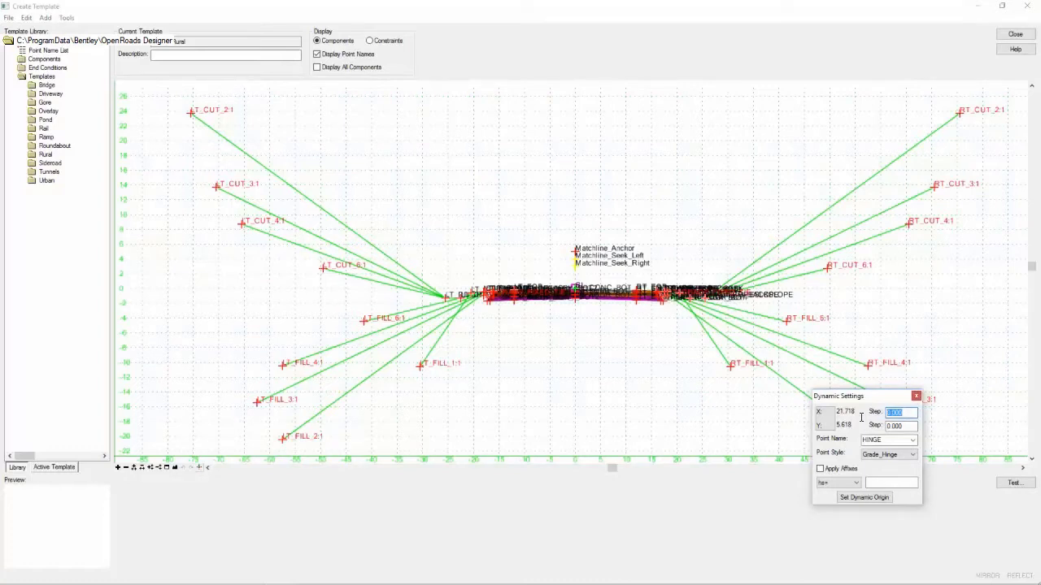
pyautogui.write('1')
pyautogui.click(901, 425)
pyautogui.write('0.100')
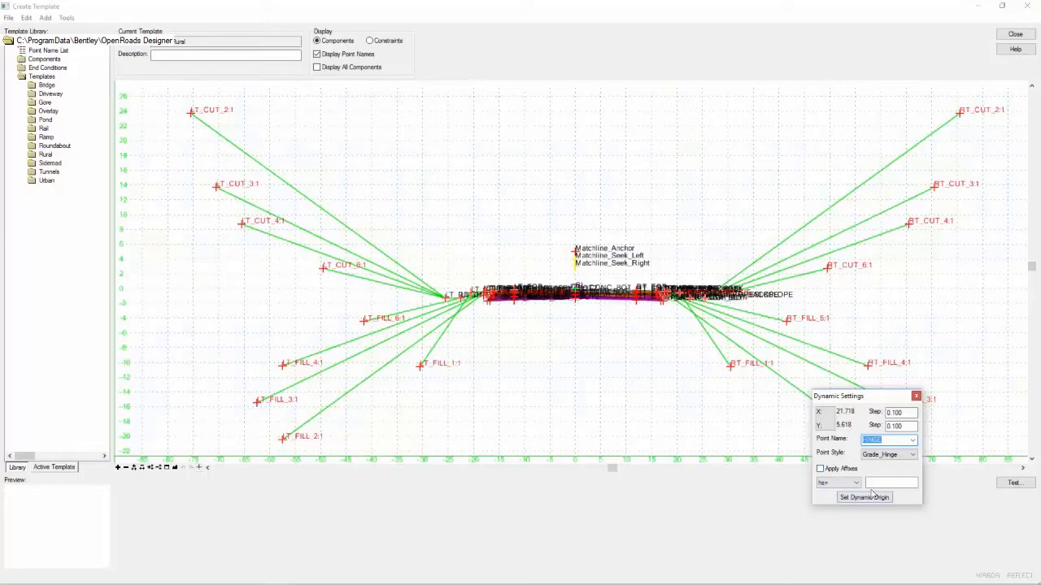
# Step: Choose a point-name affix option and move the settings panel to the lower right
pyautogui.click(852, 481)
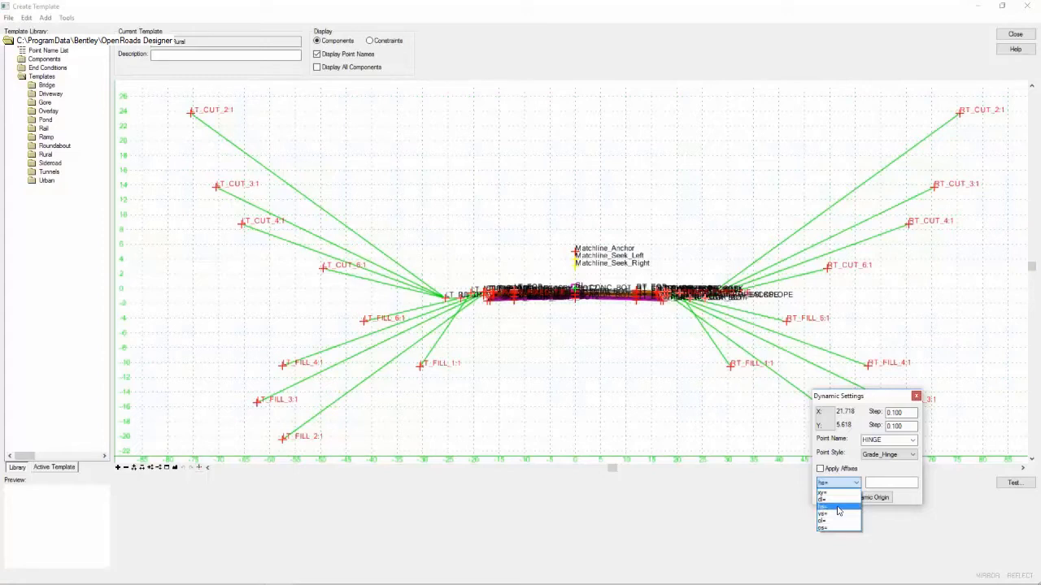
pyautogui.click(836, 511)
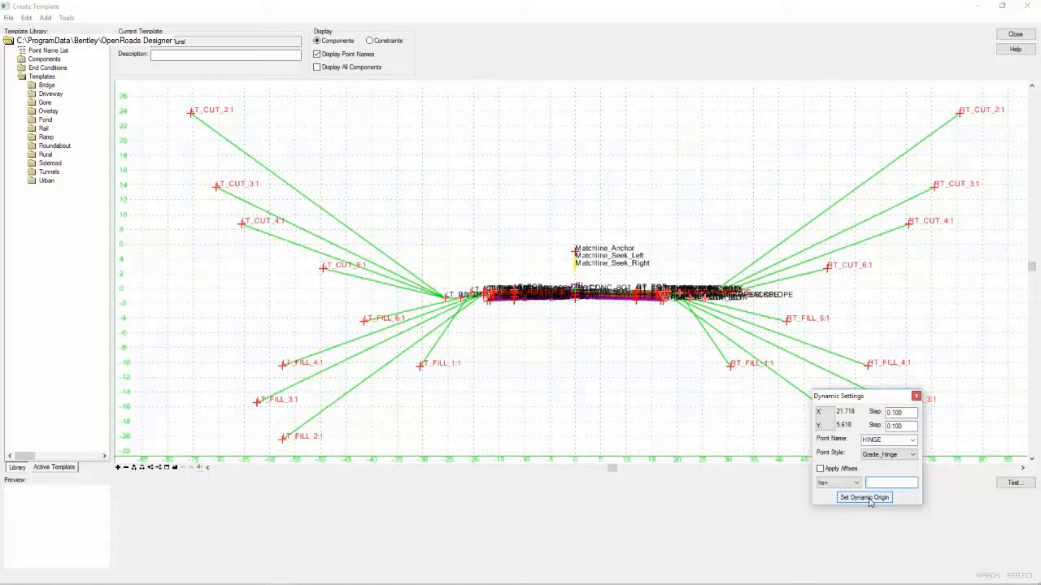
pyautogui.moveTo(865, 397); pyautogui.dragTo(872, 410)
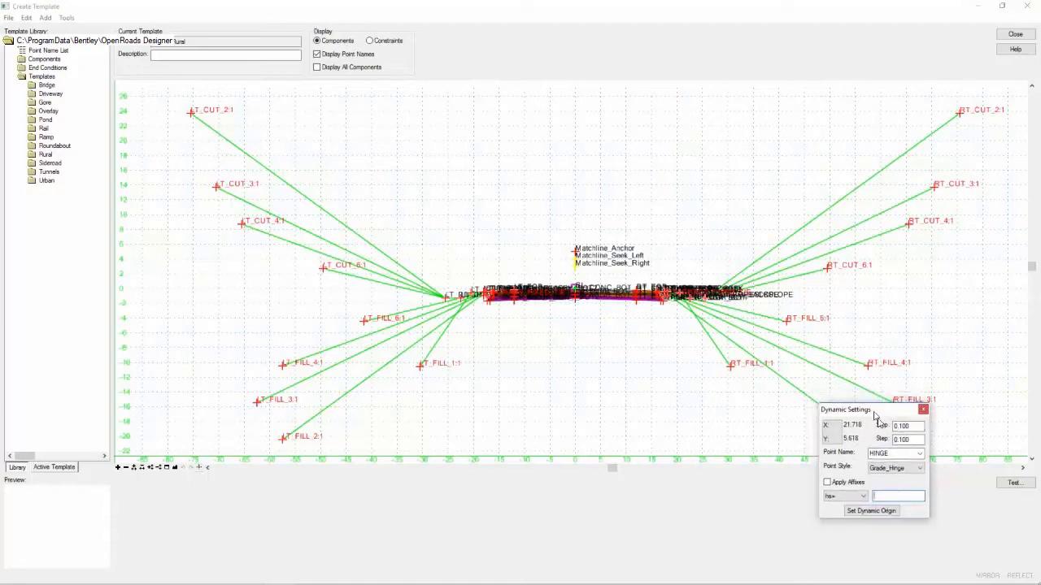
pyautogui.moveTo(875, 410); pyautogui.dragTo(923, 462)
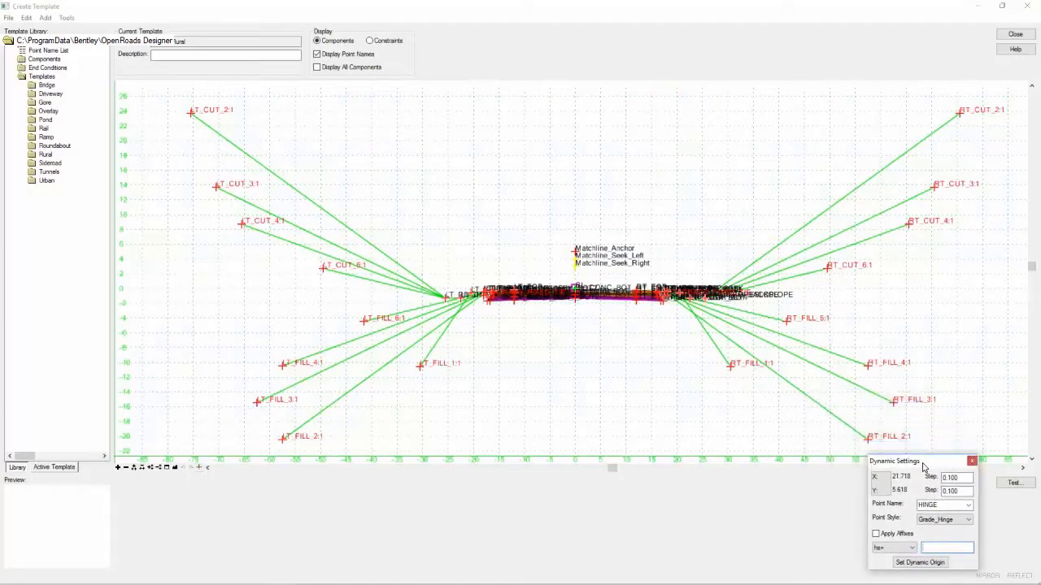
pyautogui.moveTo(39, 118)
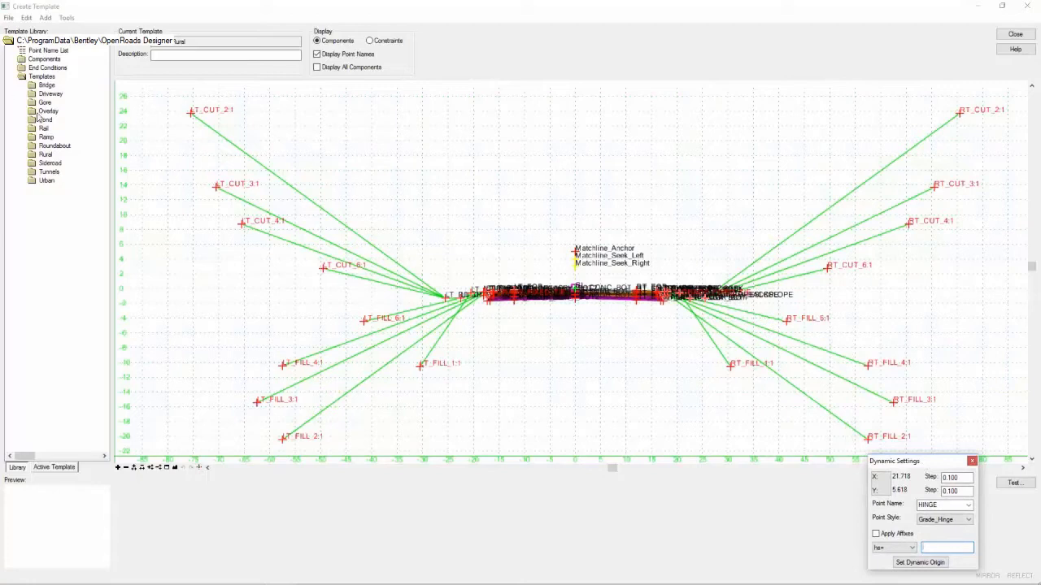
# Step: Expand the Components folder in the Template Library tree to show its categories
pyautogui.click(41, 59)
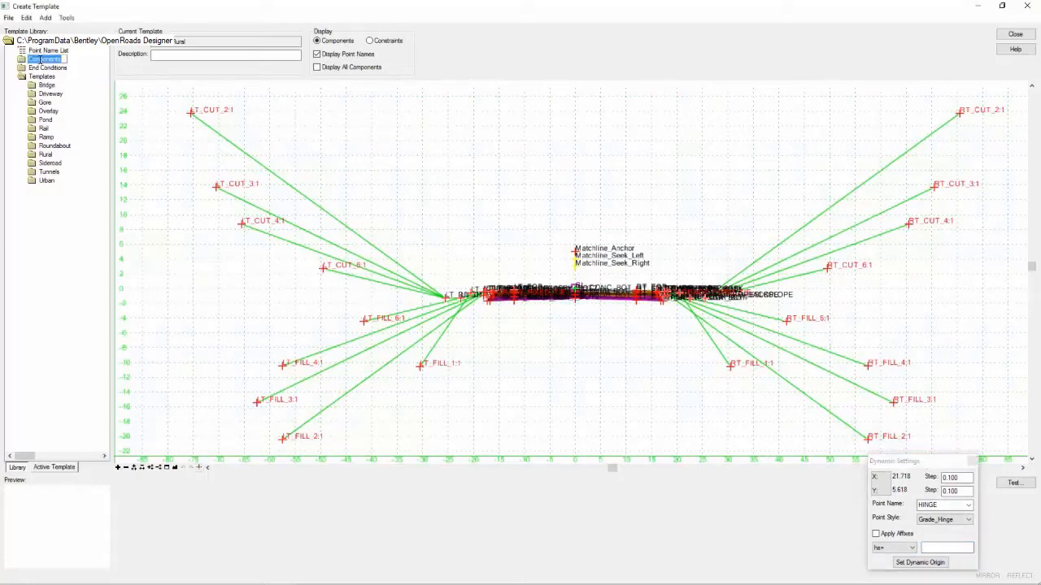
pyautogui.click(23, 58)
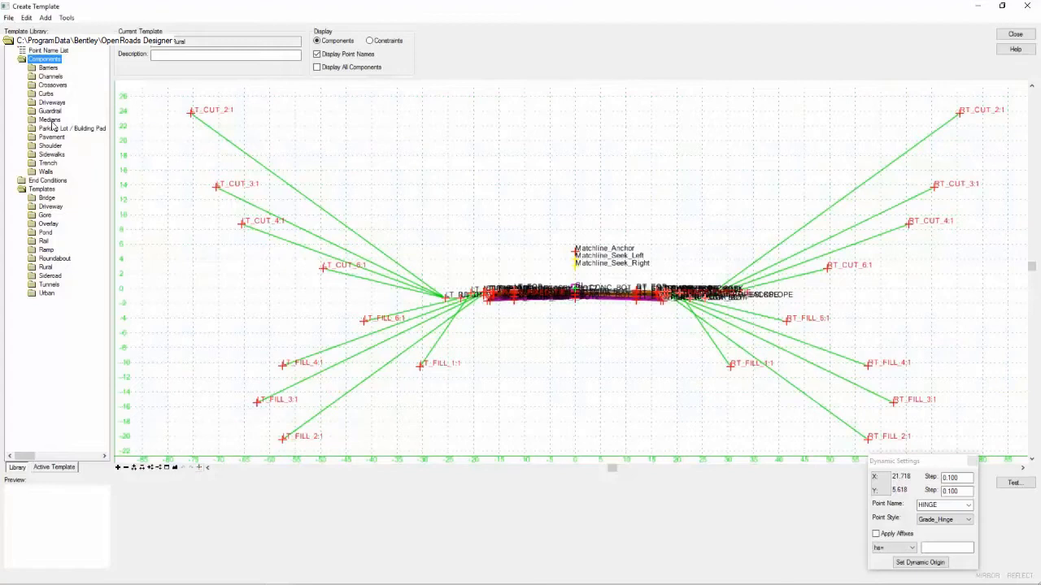
# Step: Create a new template in the Templates folder named '2 Lane Urban - Right' and open it
pyautogui.click(42, 188)
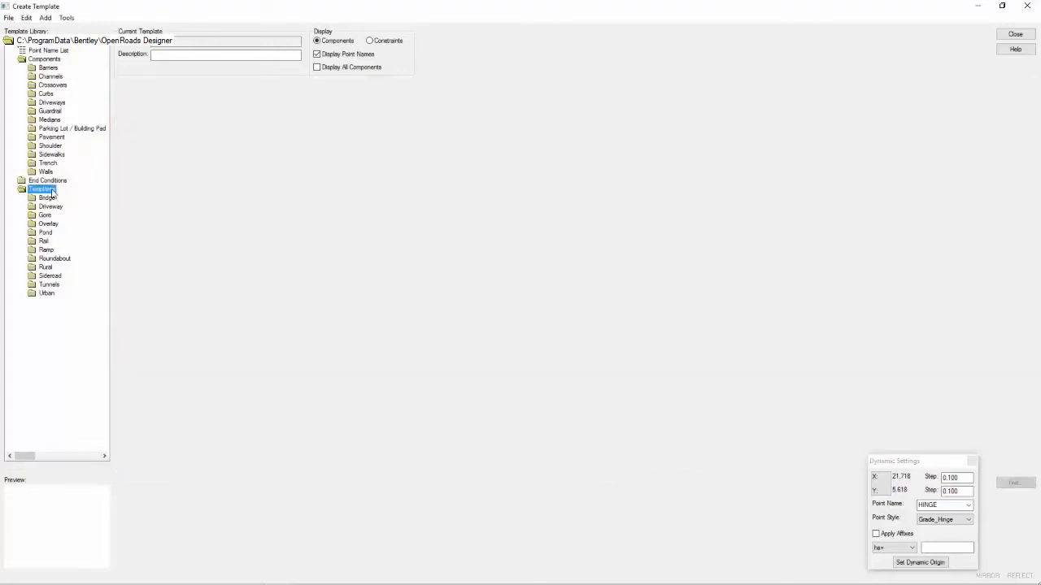
pyautogui.rightClick(42, 188)
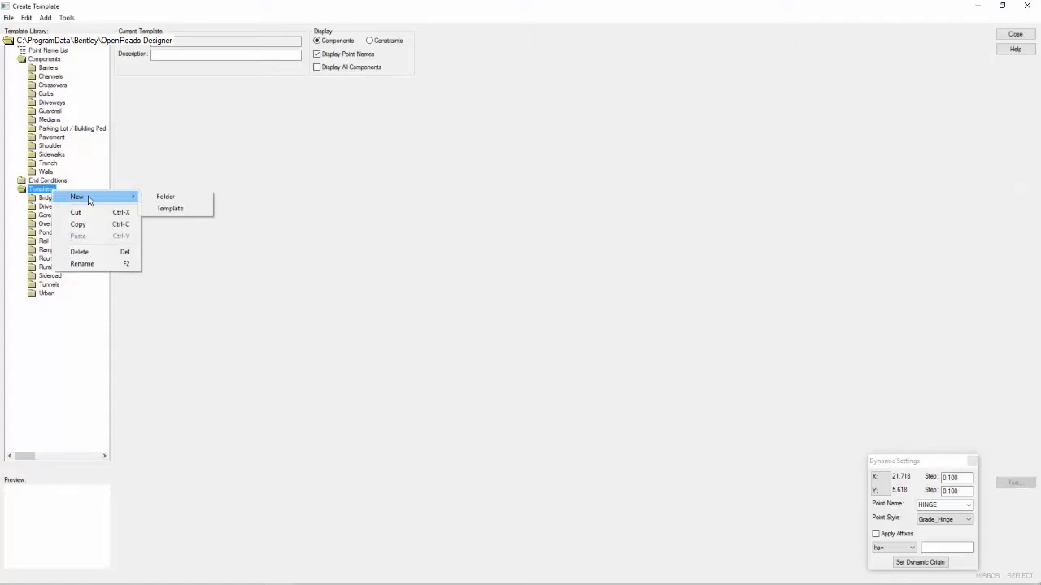
pyautogui.click(169, 209)
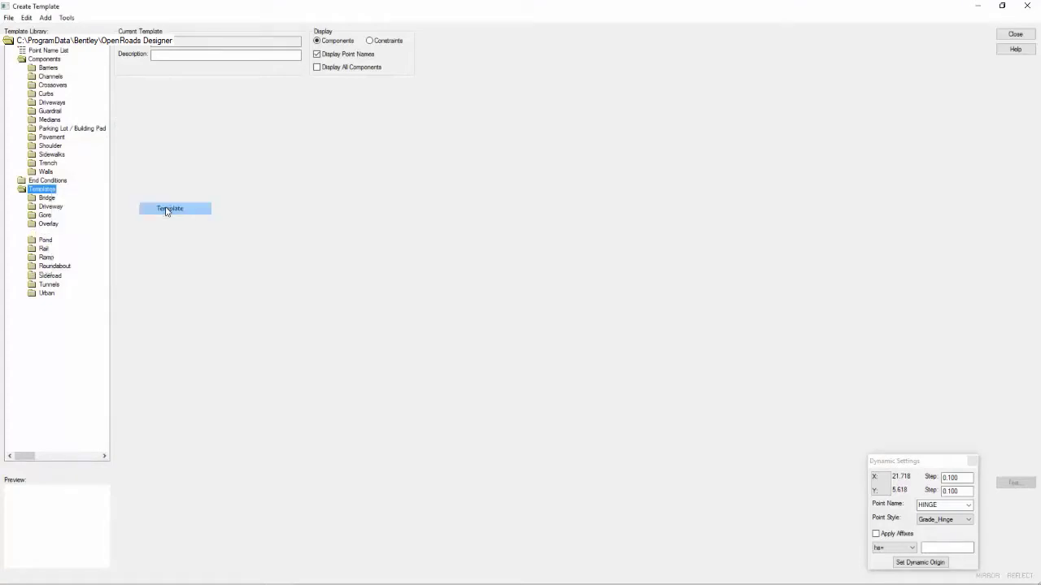
pyautogui.doubleClick(169, 208)
pyautogui.write('2 Lane Urban - Right')
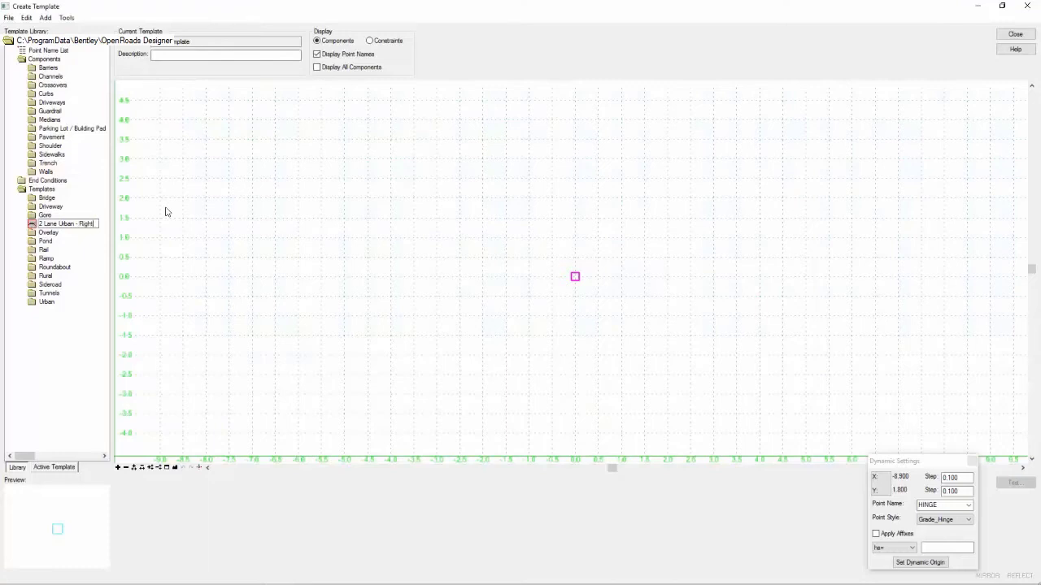
pyautogui.click(58, 224)
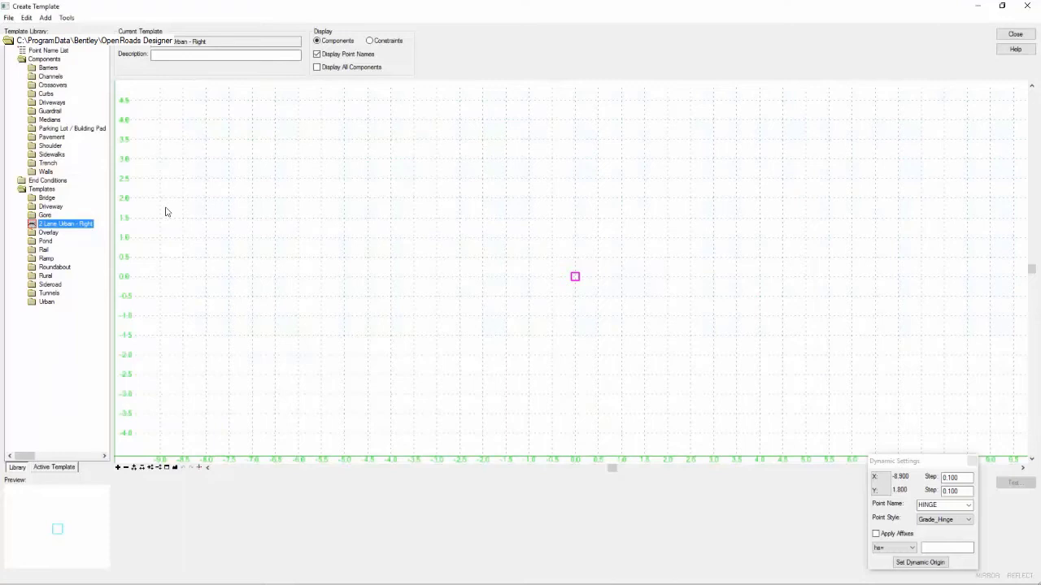
pyautogui.moveTo(78, 139)
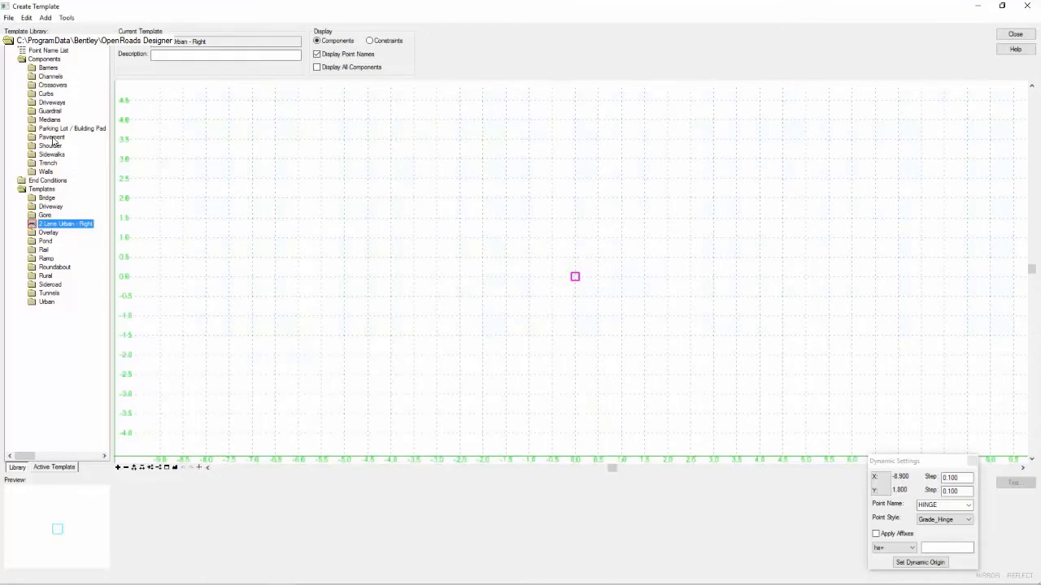
# Step: Expand Pavement > Concrete and preview the Pavement Concrete Surface component
pyautogui.click(22, 136)
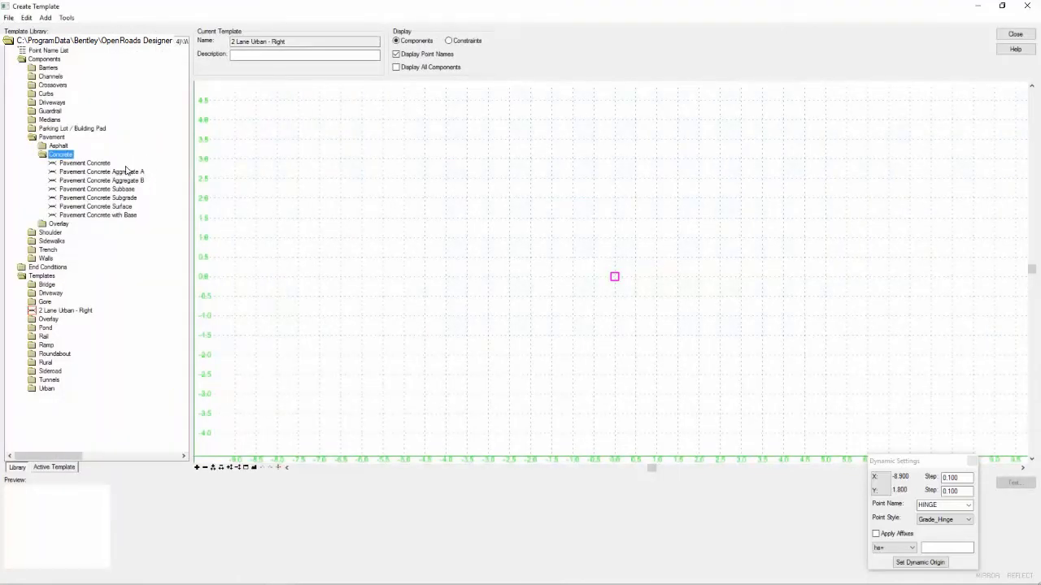
pyautogui.click(85, 163)
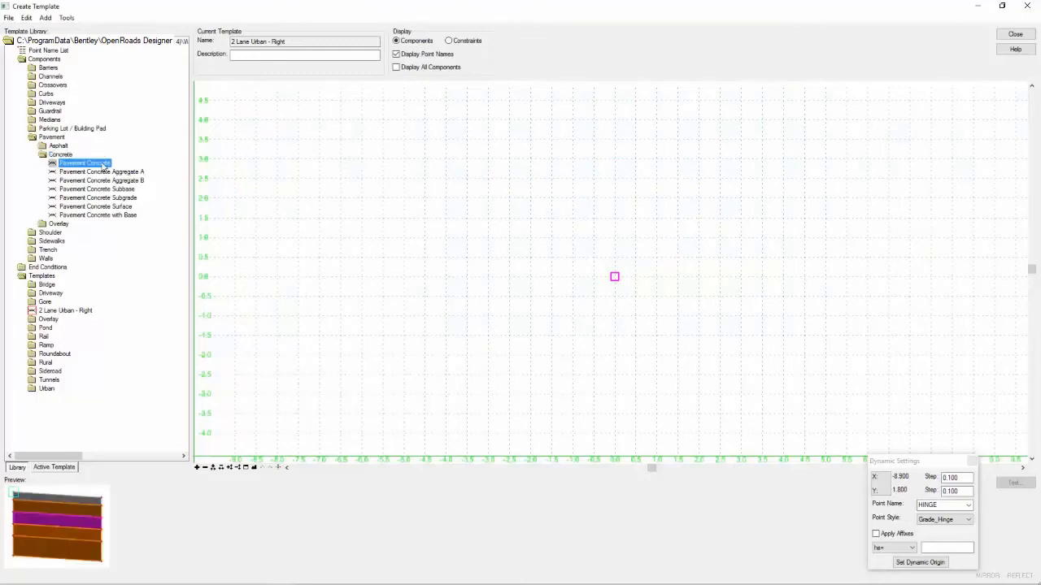
pyautogui.click(97, 206)
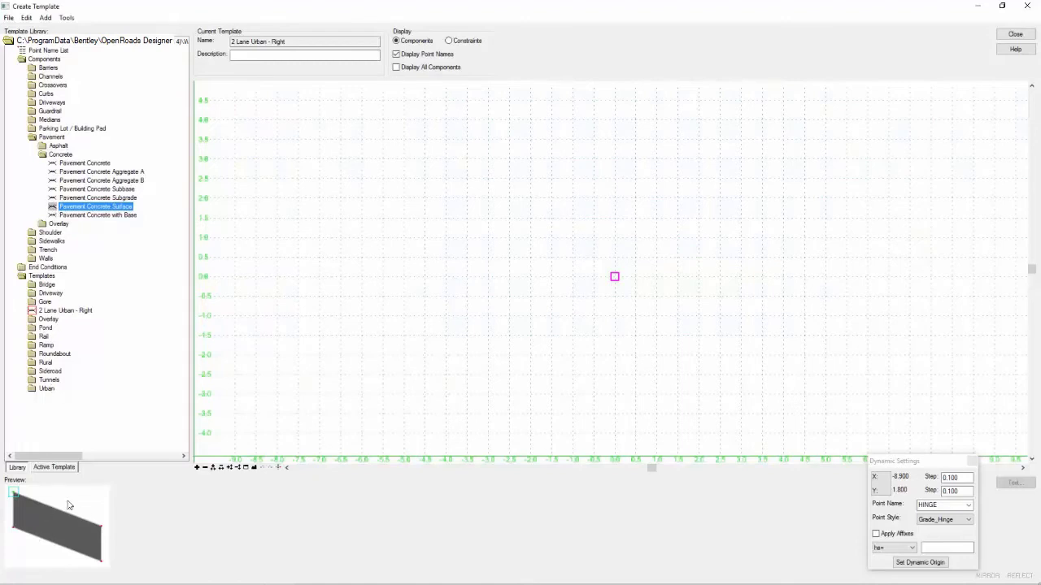
pyautogui.moveTo(52, 501)
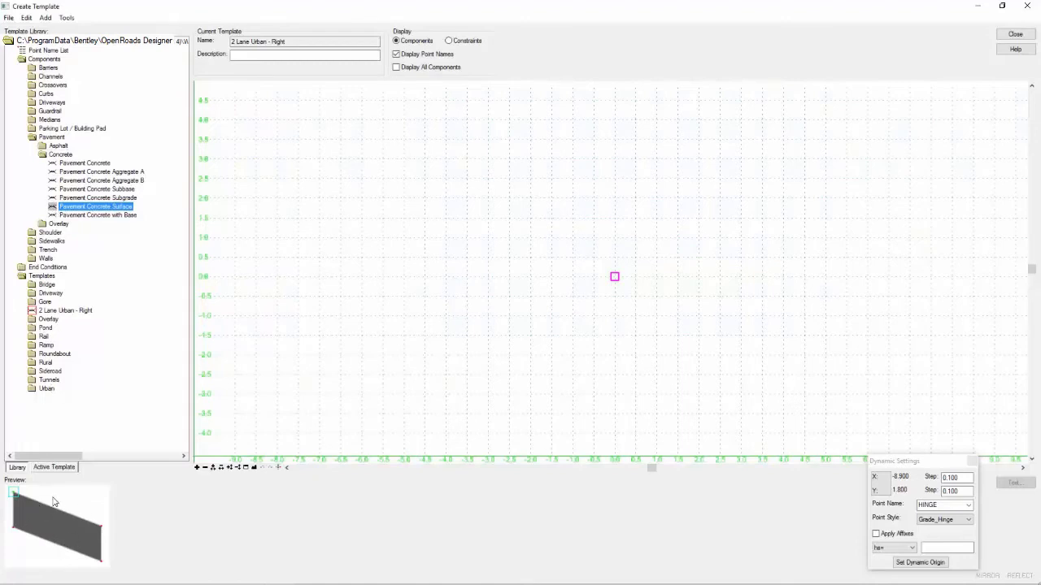
pyautogui.moveTo(13, 498)
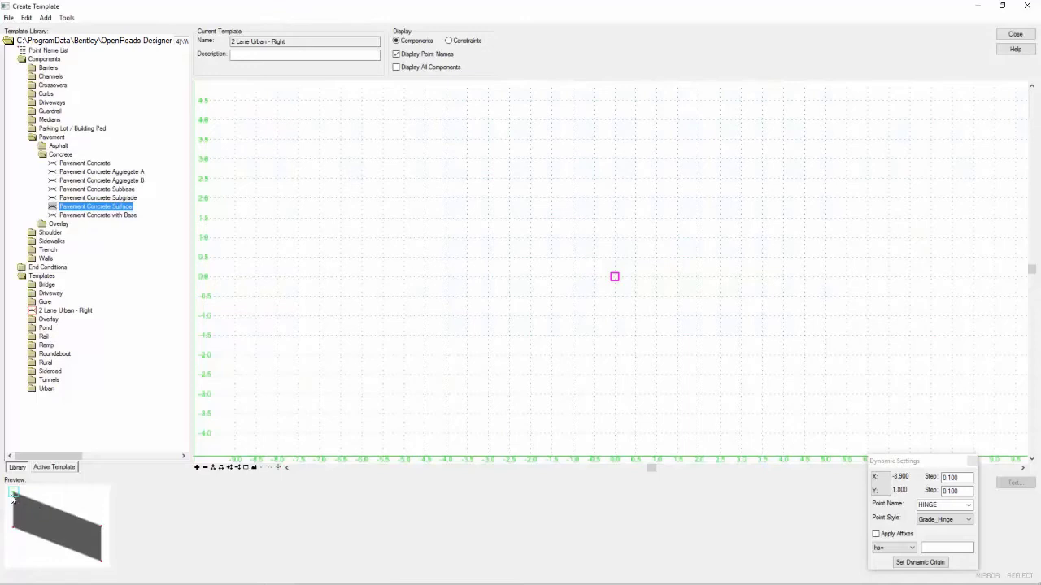
pyautogui.moveTo(19, 505)
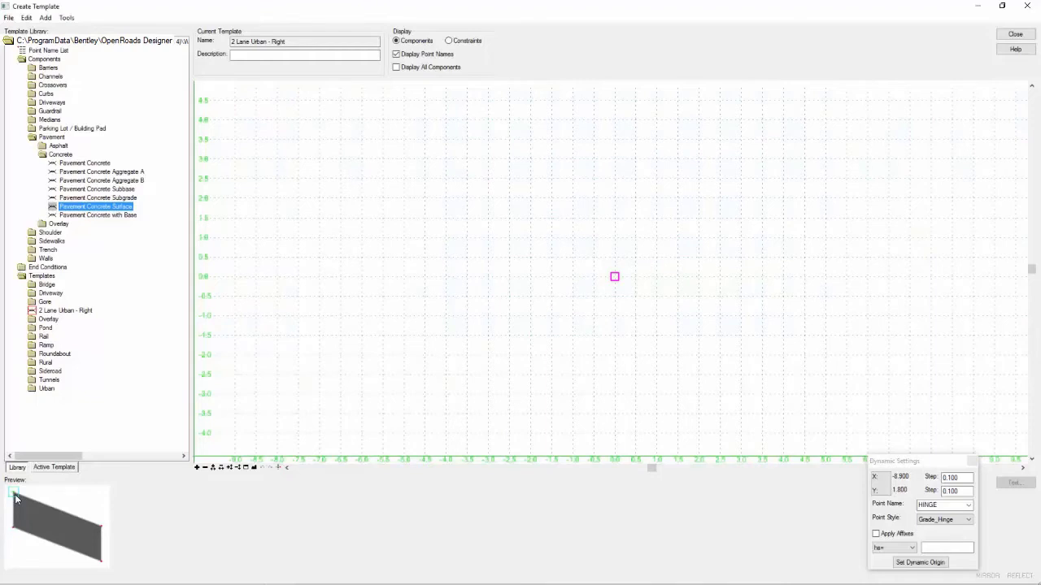
pyautogui.moveTo(150, 218)
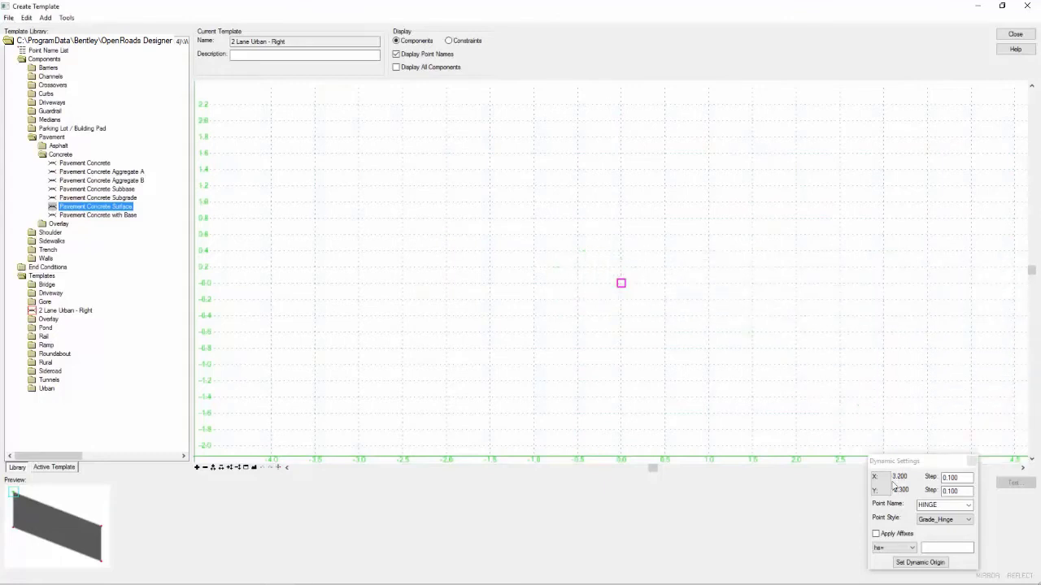
# Step: Place the Pavement Concrete Surface slab at the template origin as the first layer
pyautogui.click(735, 343)
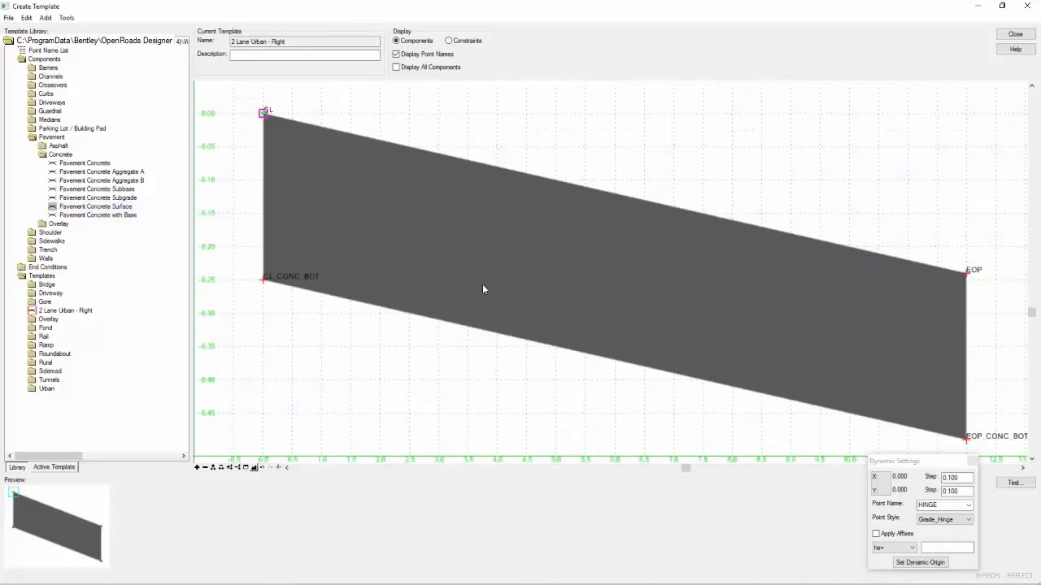
pyautogui.moveTo(421, 265)
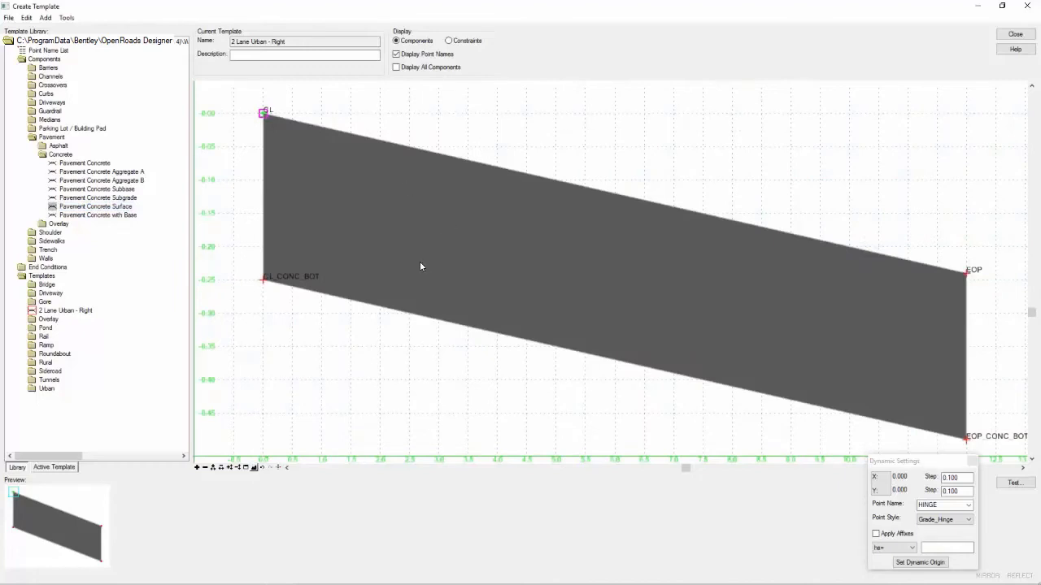
pyautogui.moveTo(264, 114)
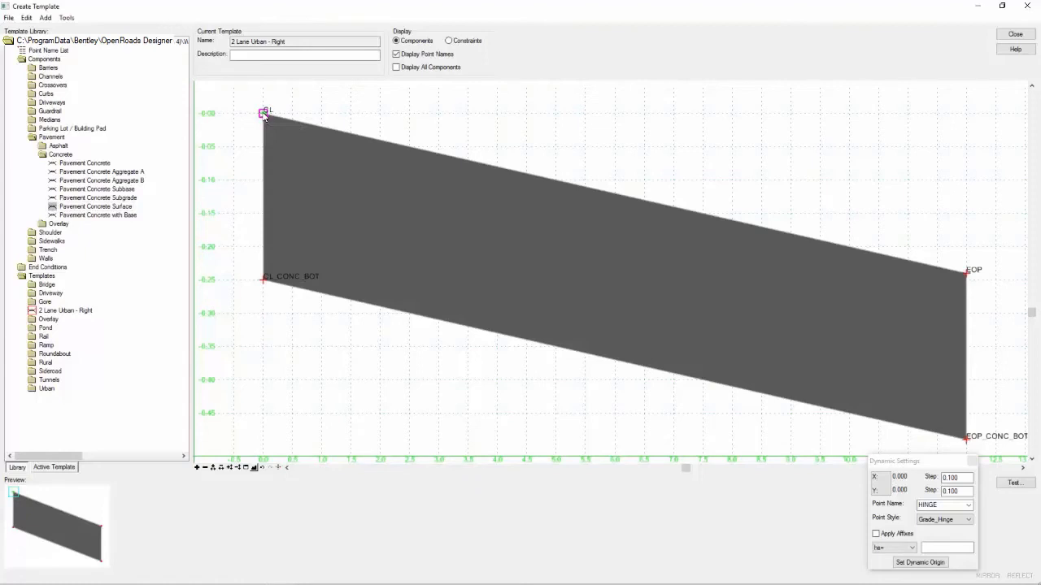
pyautogui.moveTo(236, 111)
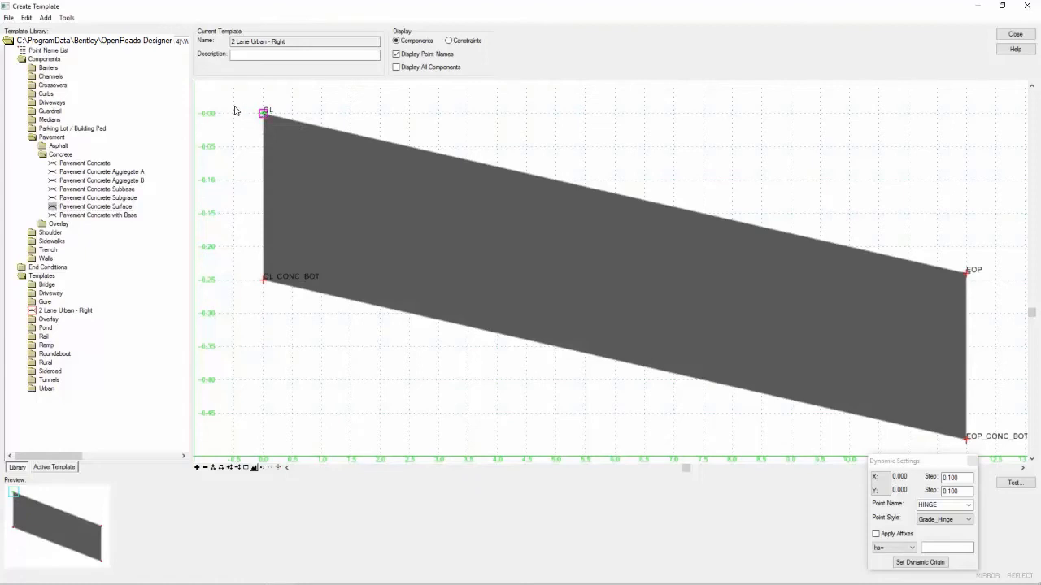
# Step: Attach Pavement Concrete Aggregate A beneath the slab at the CONC_BOT point
pyautogui.click(98, 172)
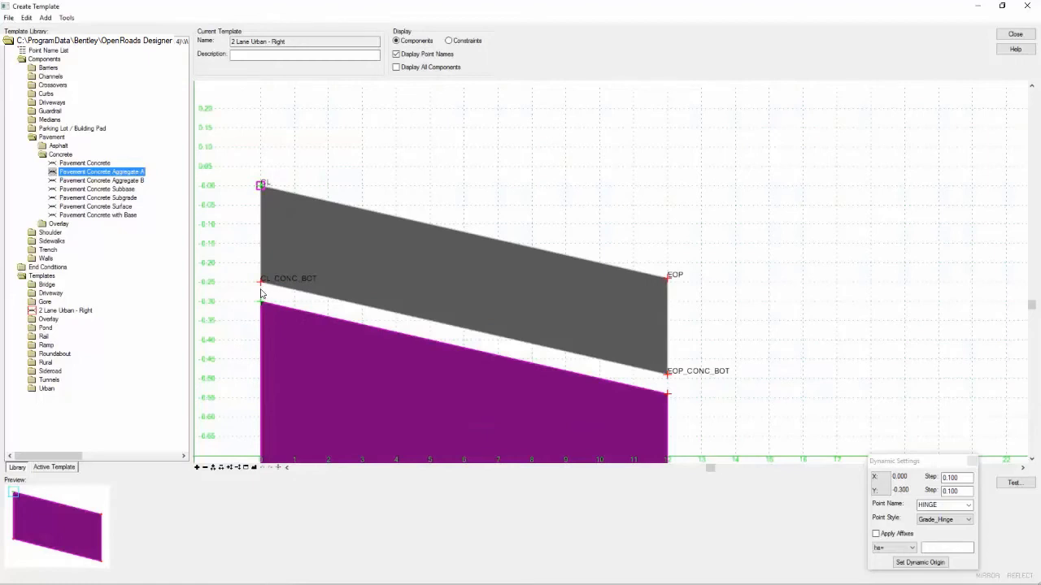
pyautogui.moveTo(260, 301); pyautogui.dragTo(260, 286)
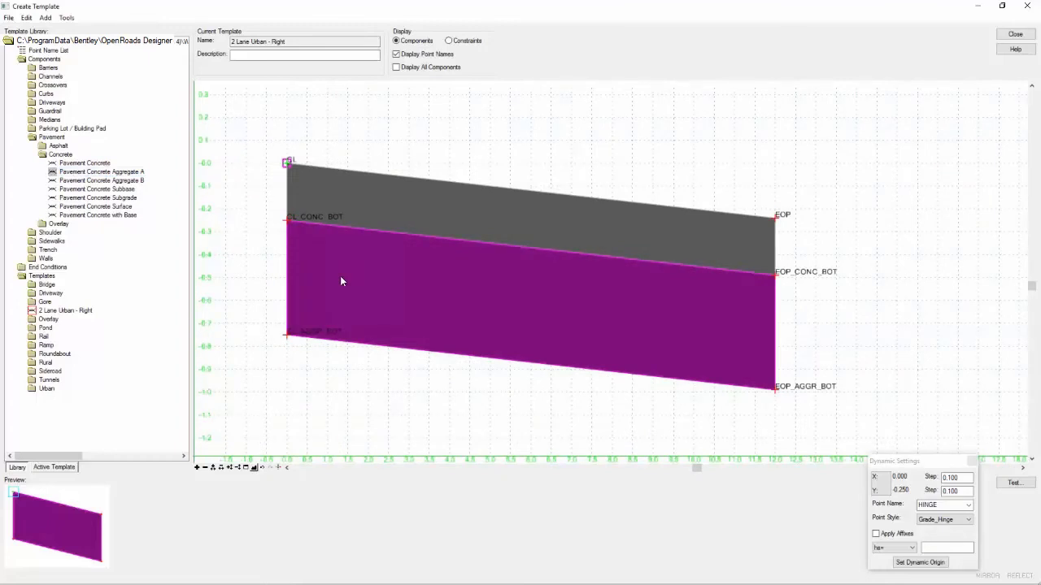
pyautogui.moveTo(129, 149)
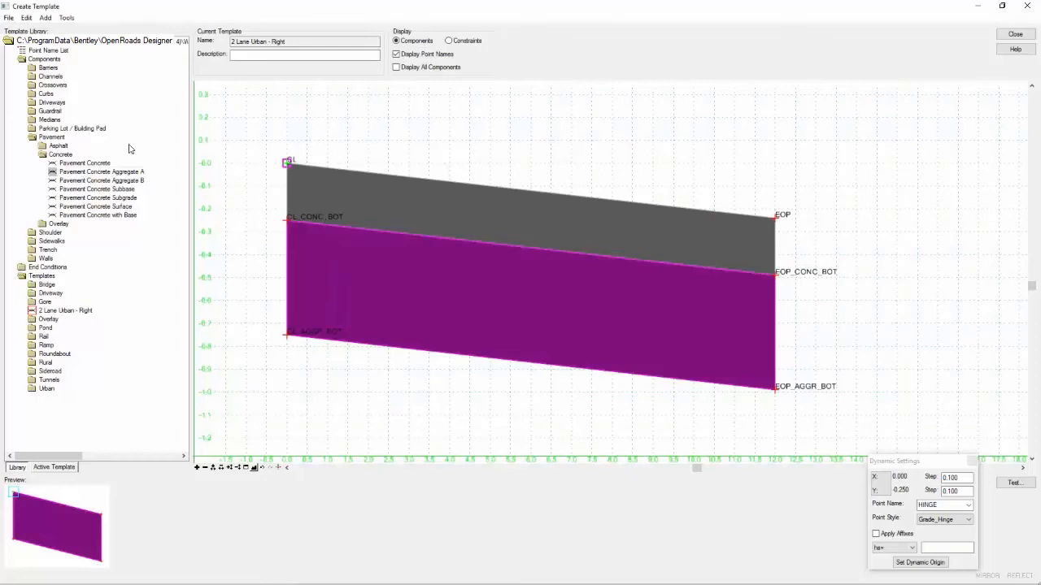
# Step: Attach Pavement Concrete Subgrade beneath the aggregate at the AGGR_BOT point
pyautogui.click(97, 198)
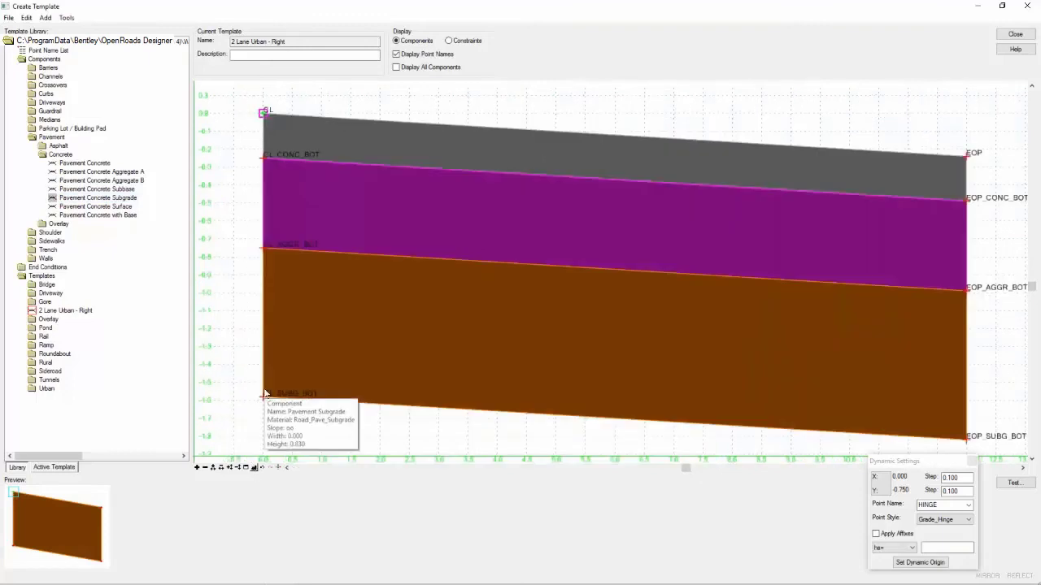
pyautogui.moveTo(88, 244)
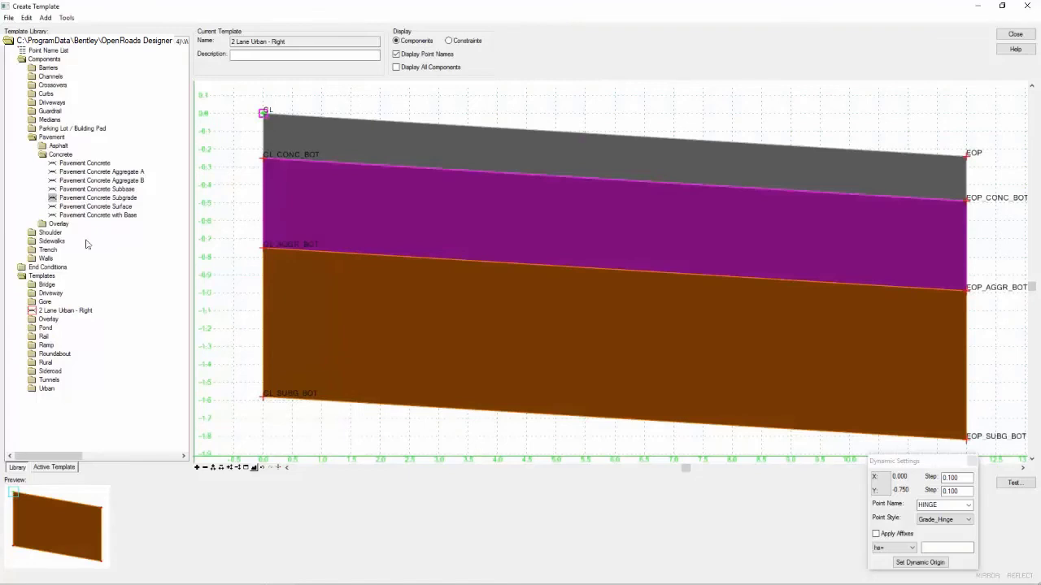
# Step: Attach Shoulder Surface Concrete at the EOP point and choose Shoulder Concrete Subbase next
pyautogui.click(50, 232)
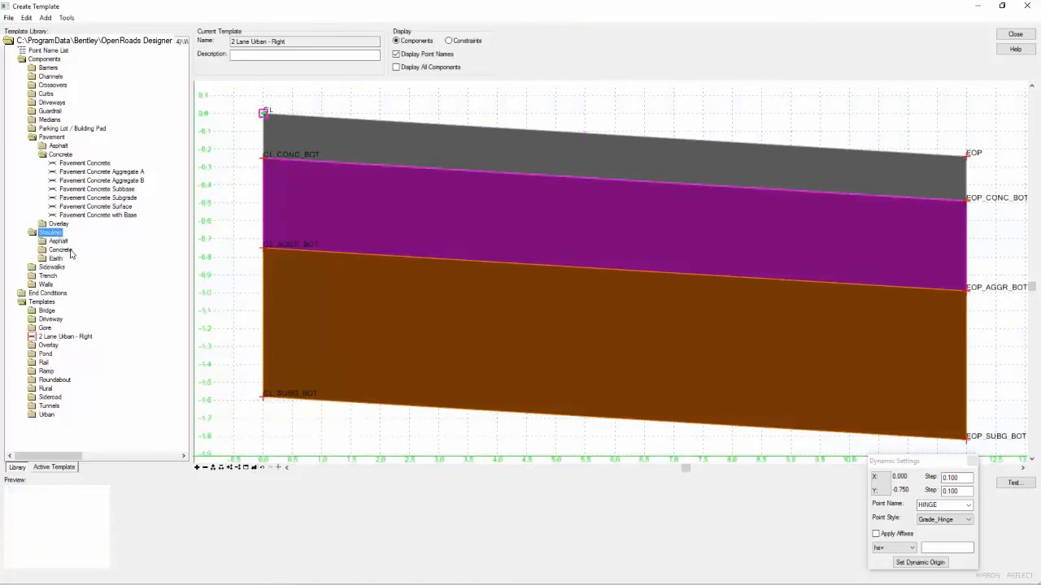
pyautogui.click(43, 250)
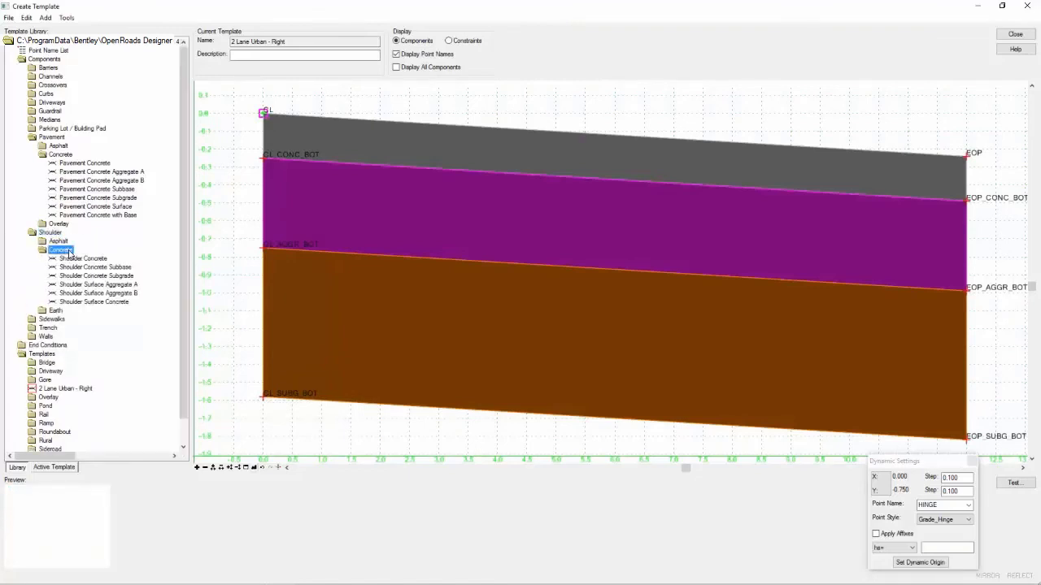
pyautogui.click(81, 257)
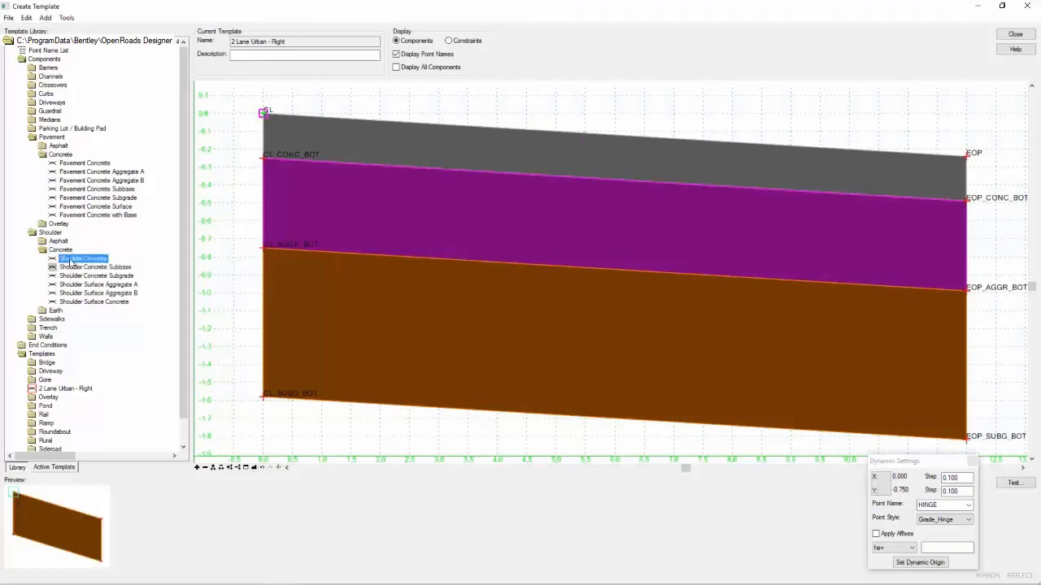
pyautogui.click(94, 301)
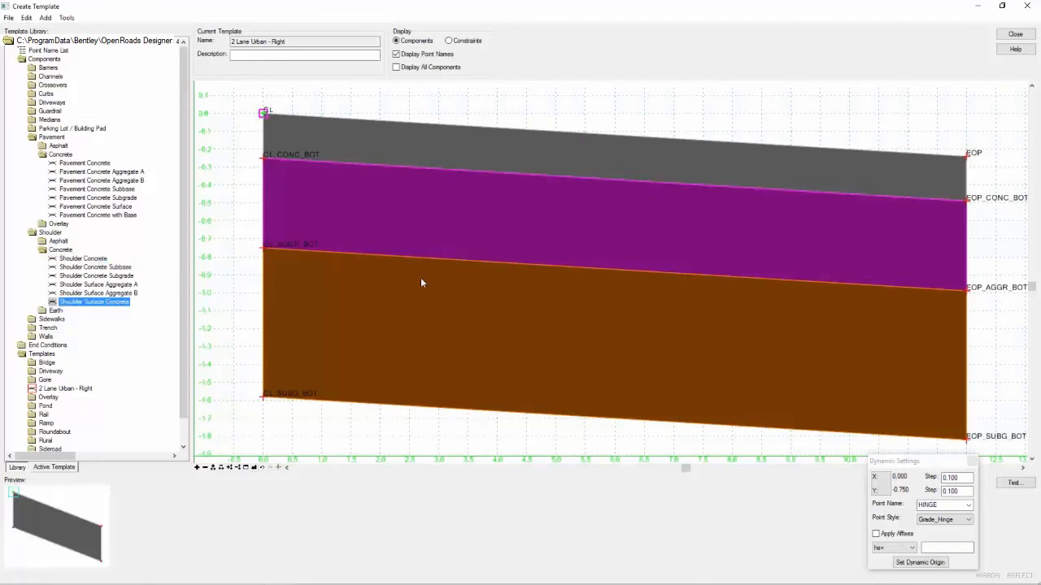
pyautogui.moveTo(156, 294)
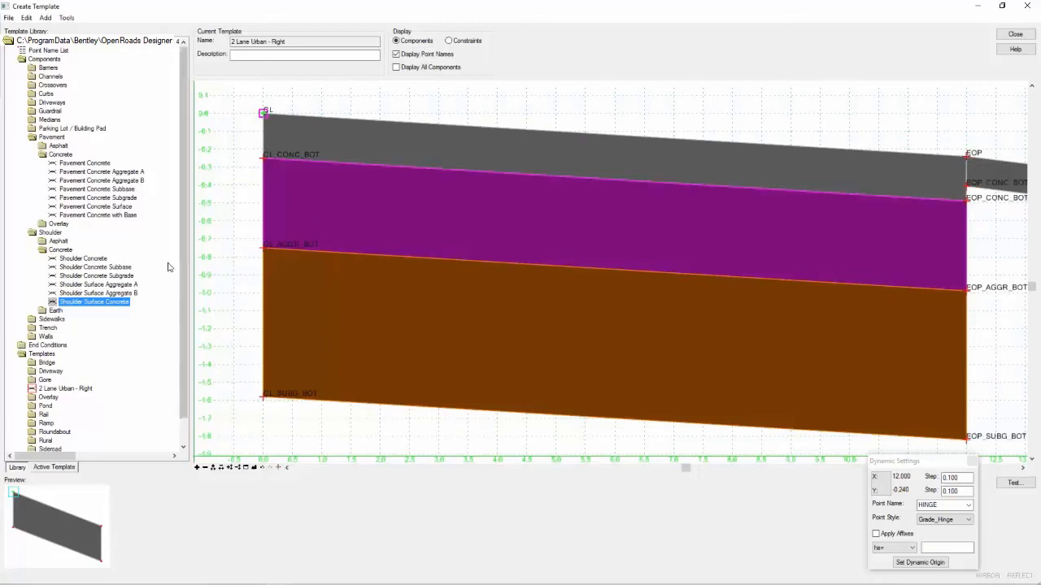
pyautogui.click(94, 267)
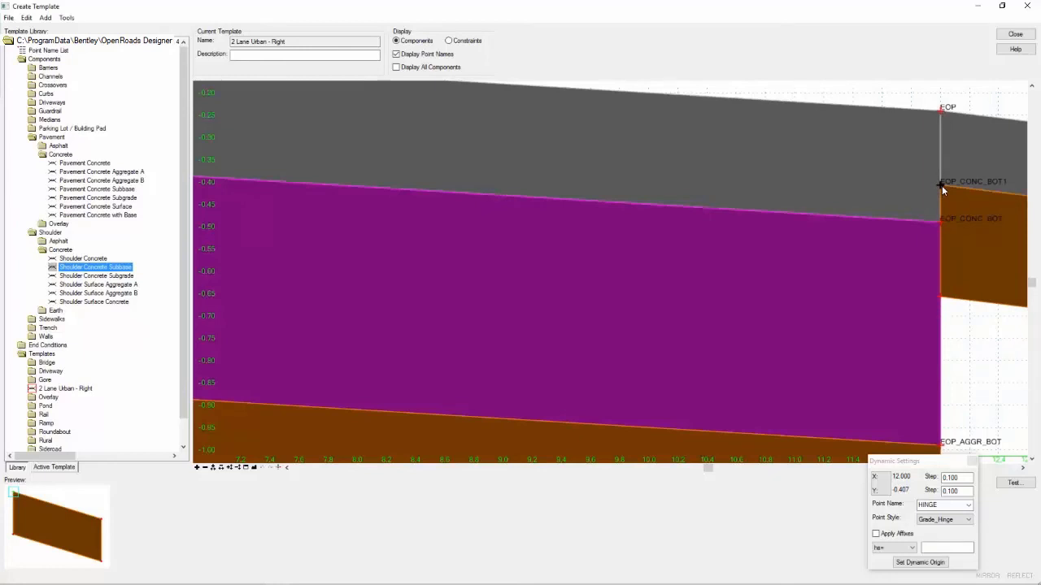
pyautogui.moveTo(833, 203)
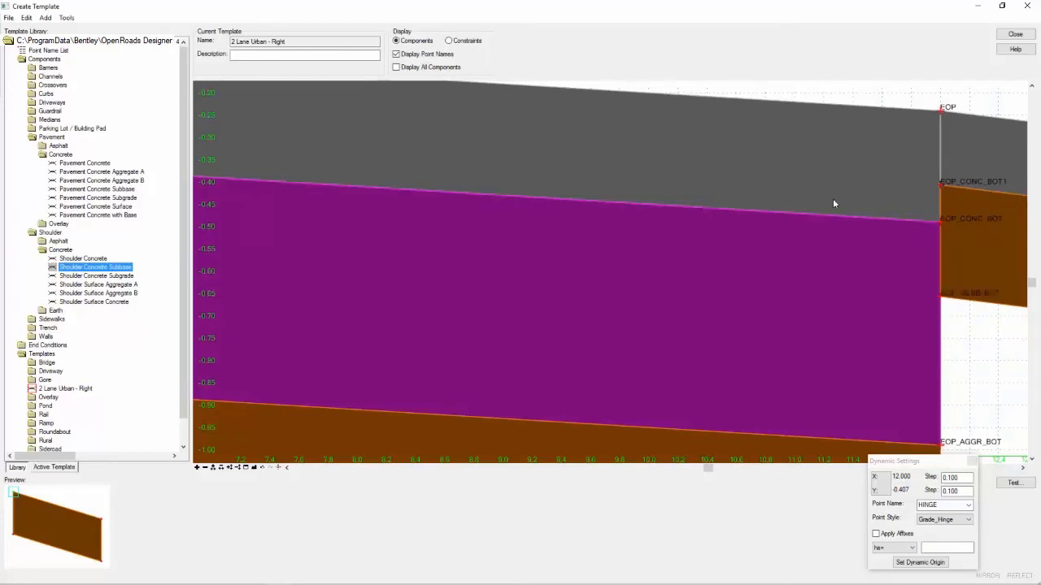